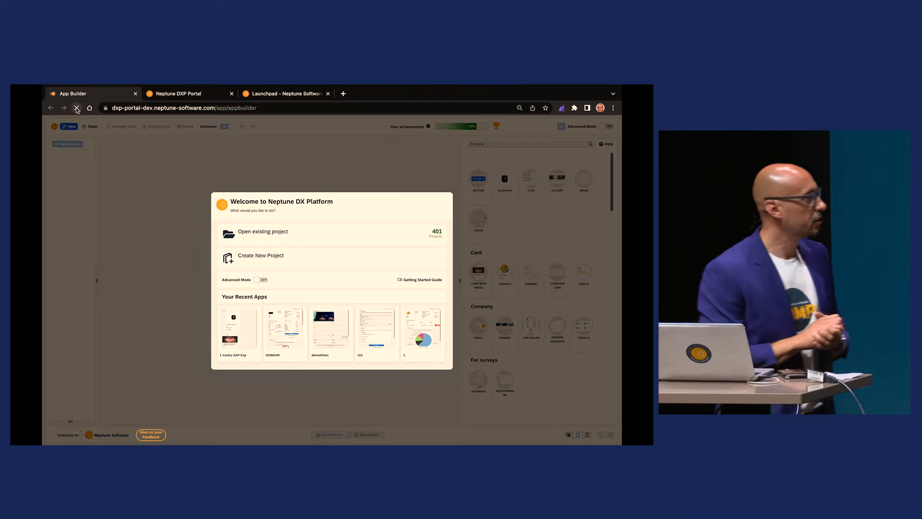
Step: Choose Create New Project from the Welcome to Neptune DX Platform dialog
{"action": "left_click", "coordinate": [77, 108]}
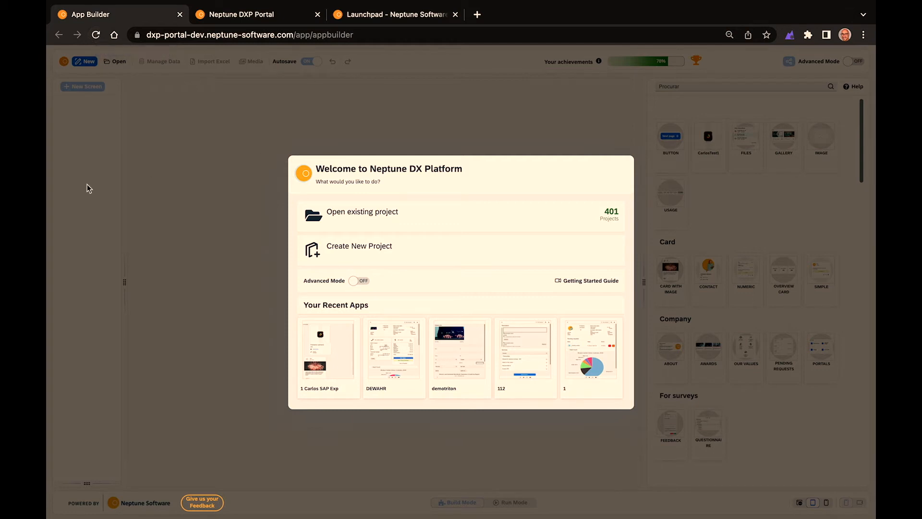
{"action": "left_click", "coordinate": [359, 246]}
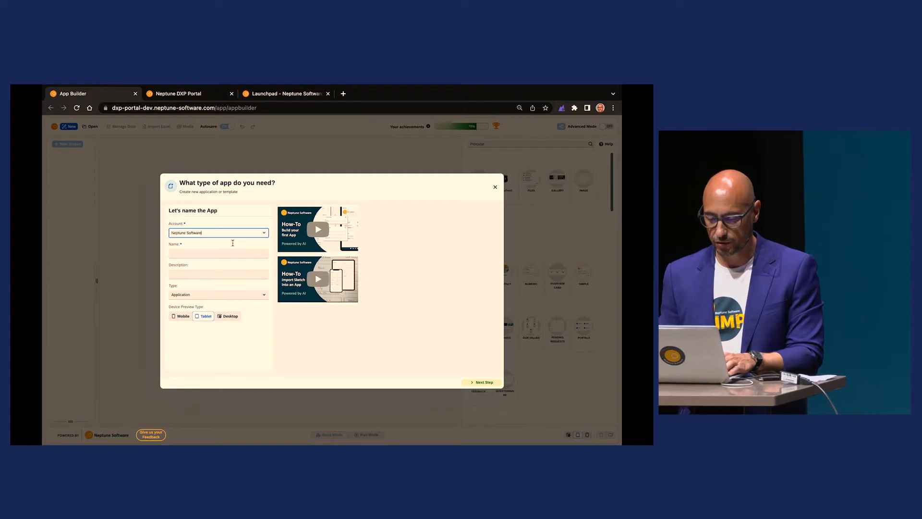
Step: Name the app demoimpact22, pick a device preview type, and continue to templates
{"action": "left_click", "coordinate": [219, 253]}
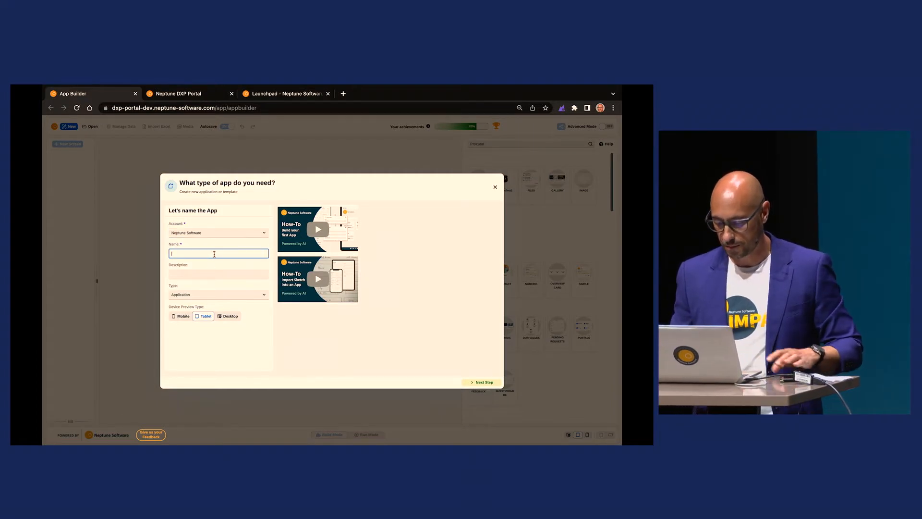
{"action": "type", "text": "demoempact22"}
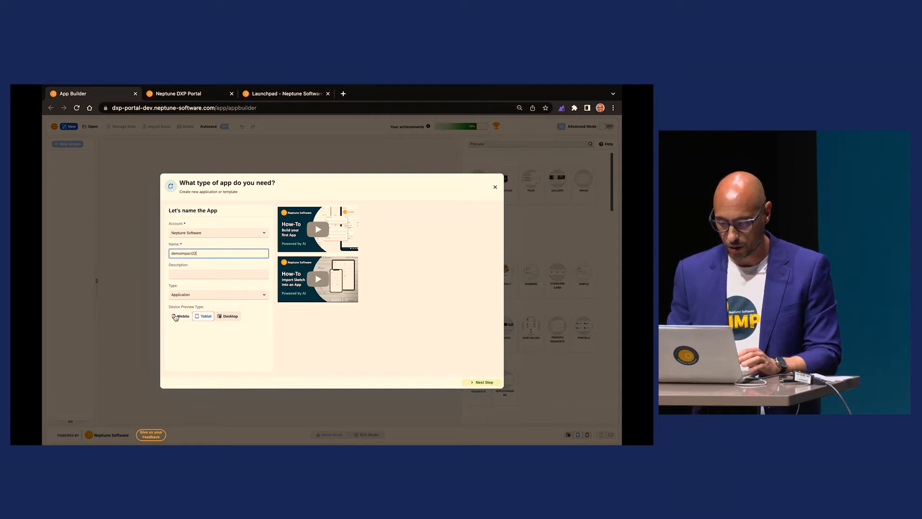
{"action": "left_click", "coordinate": [205, 316]}
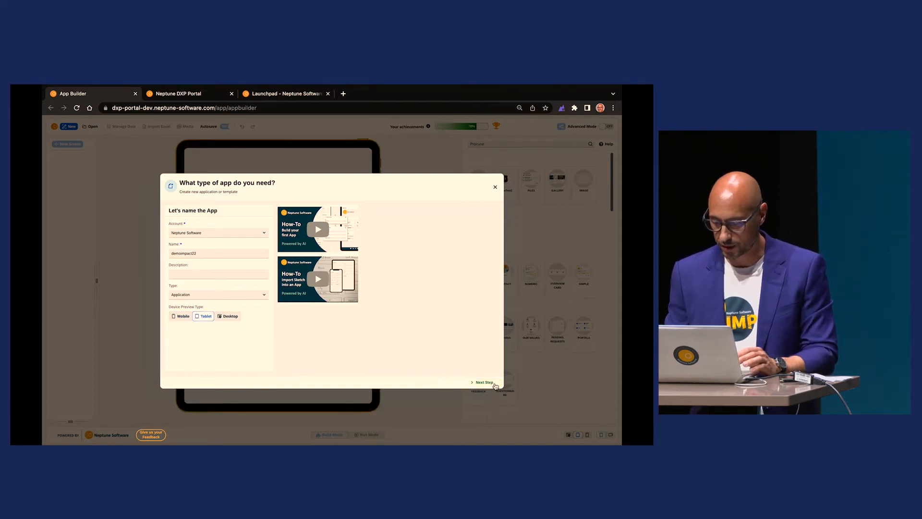
{"action": "left_click", "coordinate": [483, 382]}
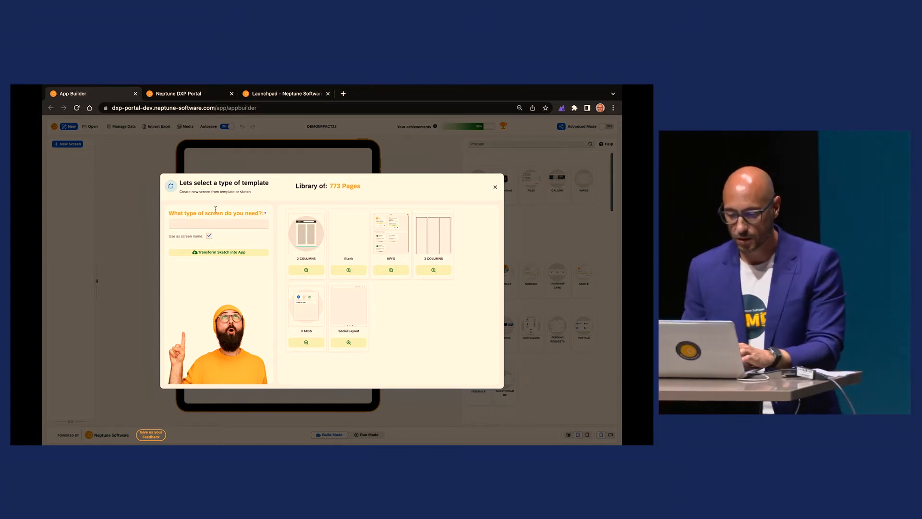
Step: Enter 'overview' as the screen type for the new template-based screen
{"action": "type", "text": "over"}
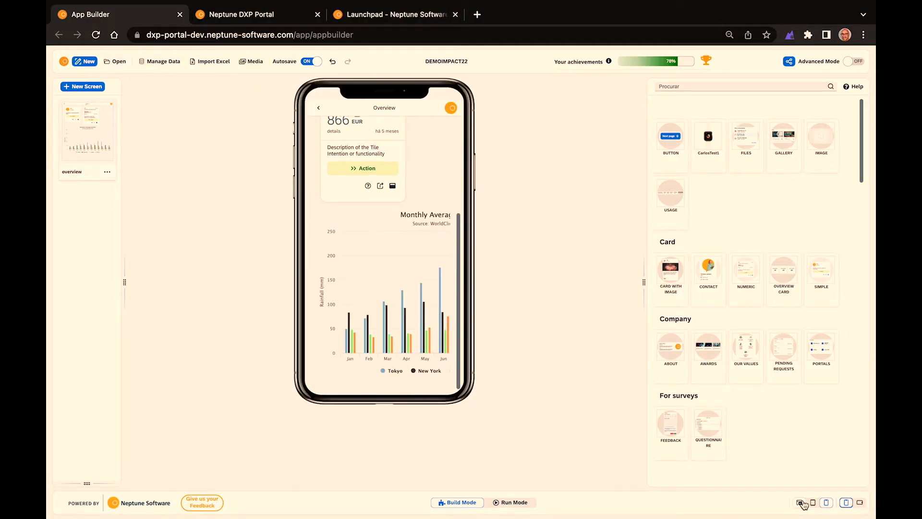
Step: Preview the overview screen at desktop width, then at tablet size
{"action": "left_click", "coordinate": [800, 503]}
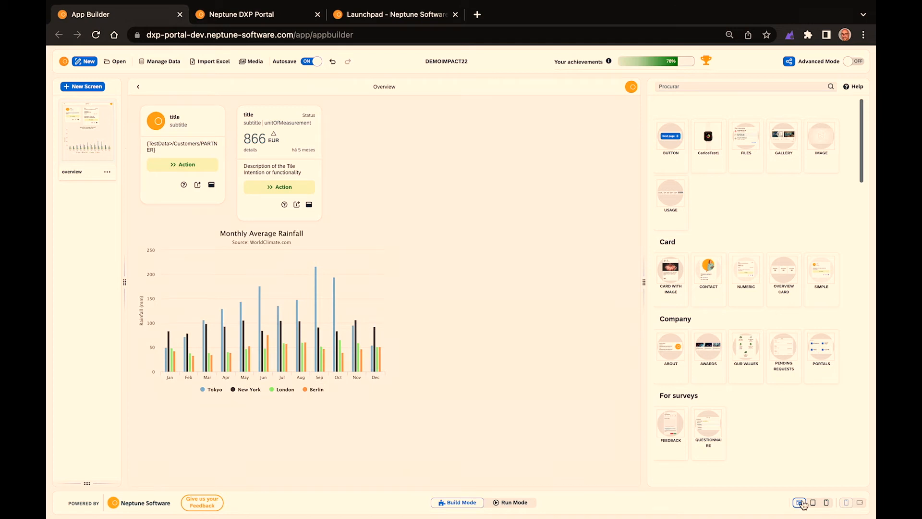
{"action": "left_click", "coordinate": [812, 502]}
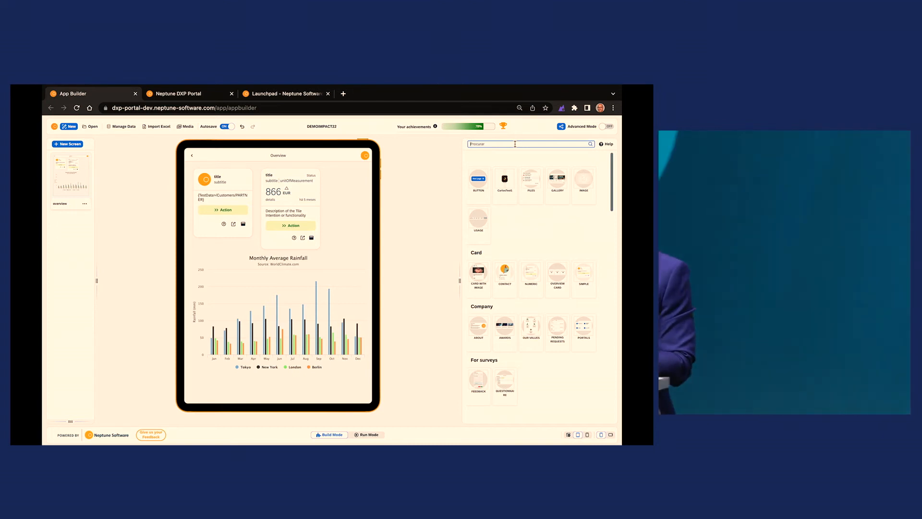
Step: Search the component library for 'HR' to list HR Portal blocks
{"action": "type", "text": "HR"}
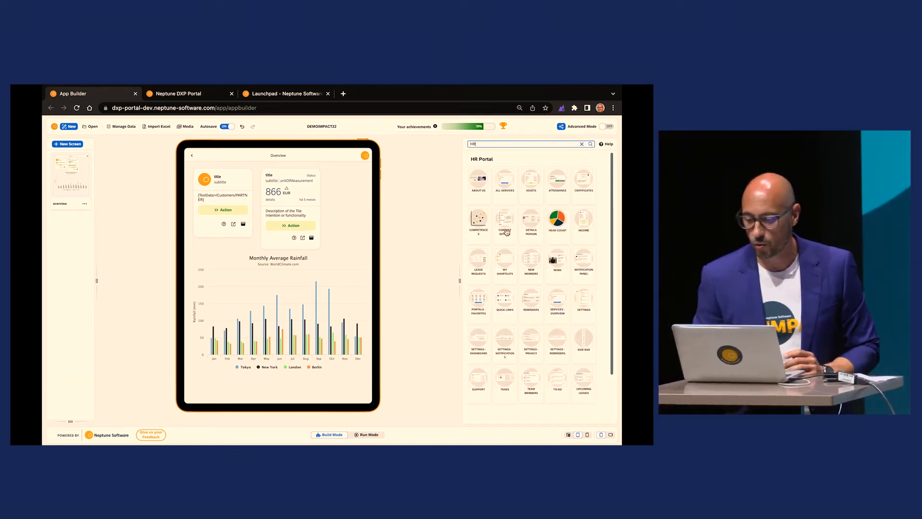